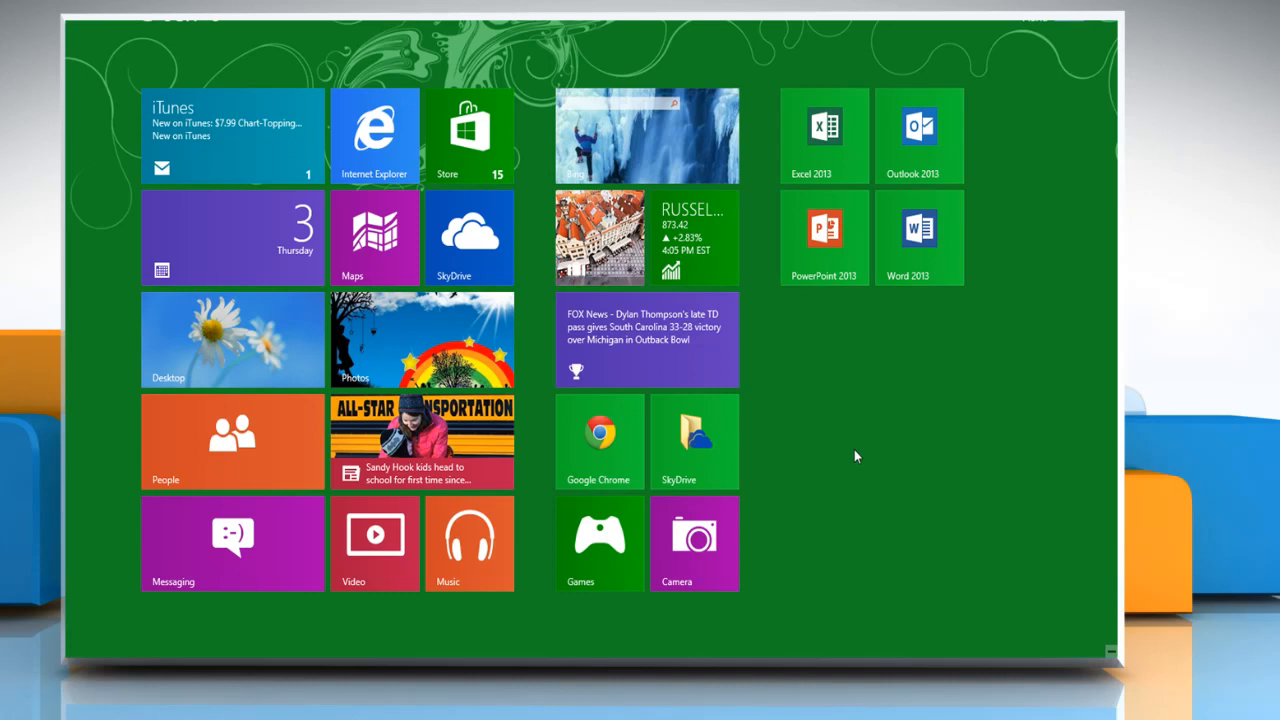
Reveal the Start screen app bar with the All apps option
right_click(856, 456)
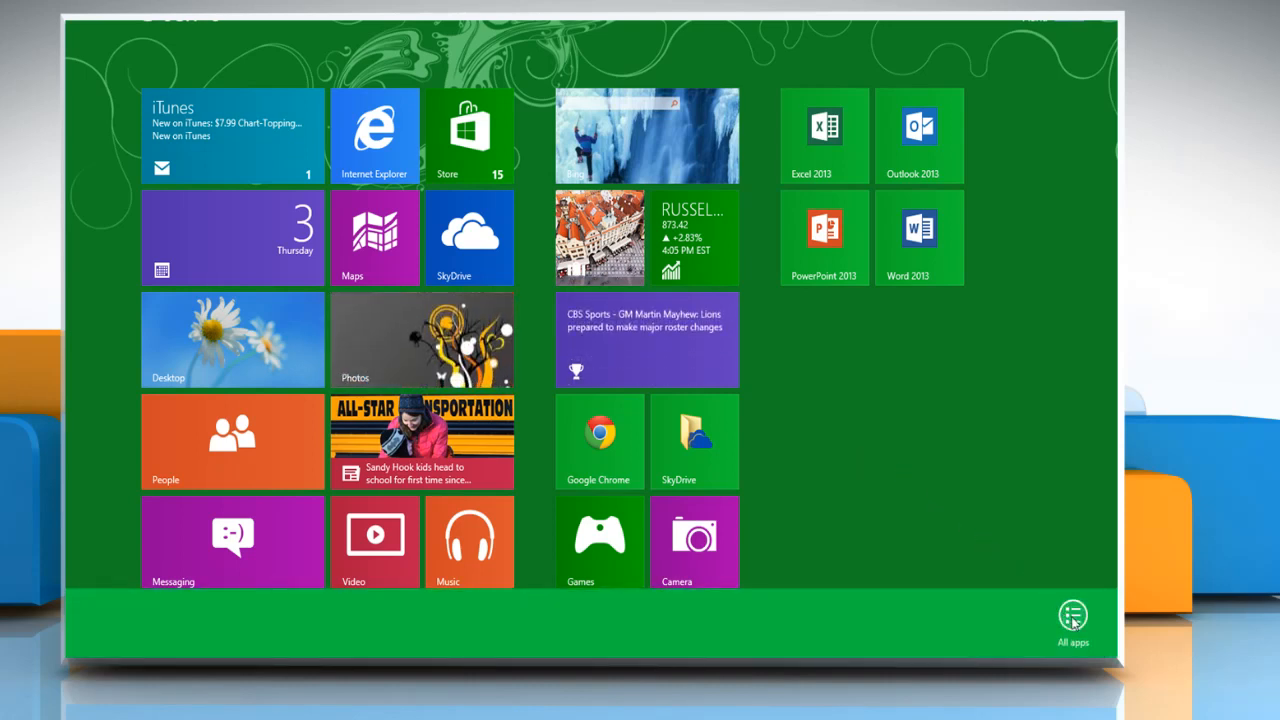
Show All apps and scroll the list toward Control Panel
left_click(1072, 618)
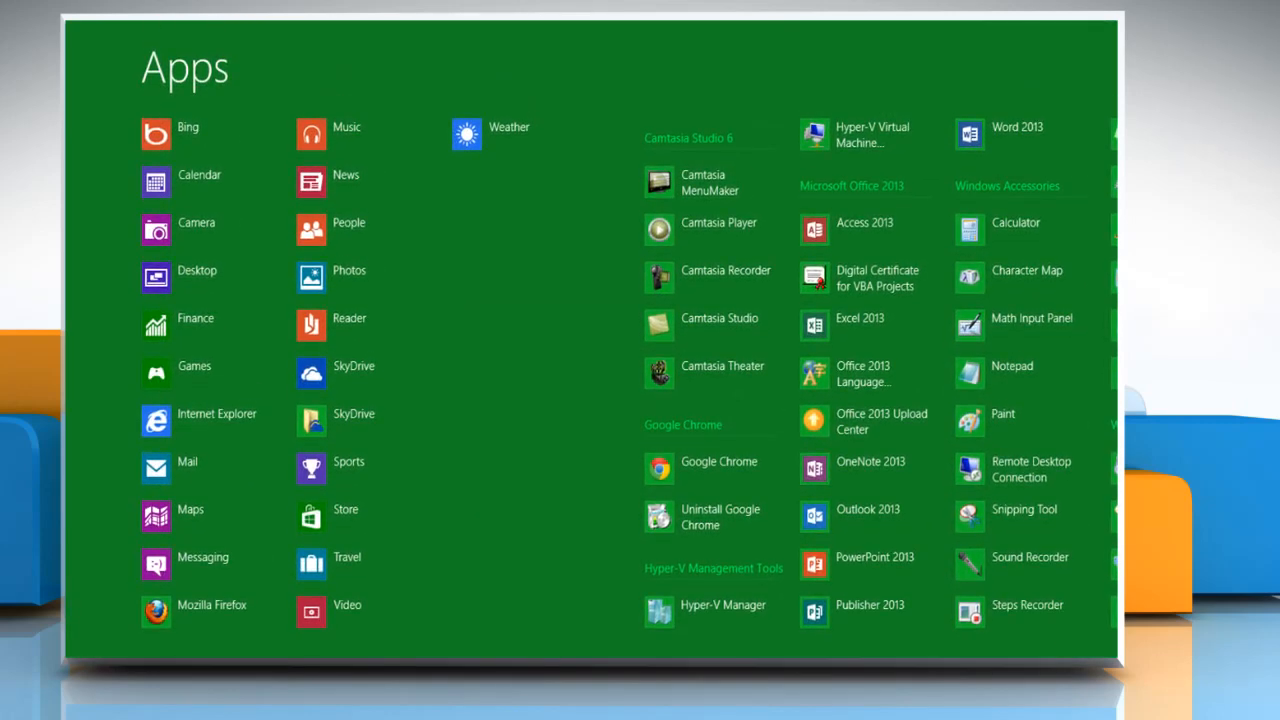
scroll("right", 3)
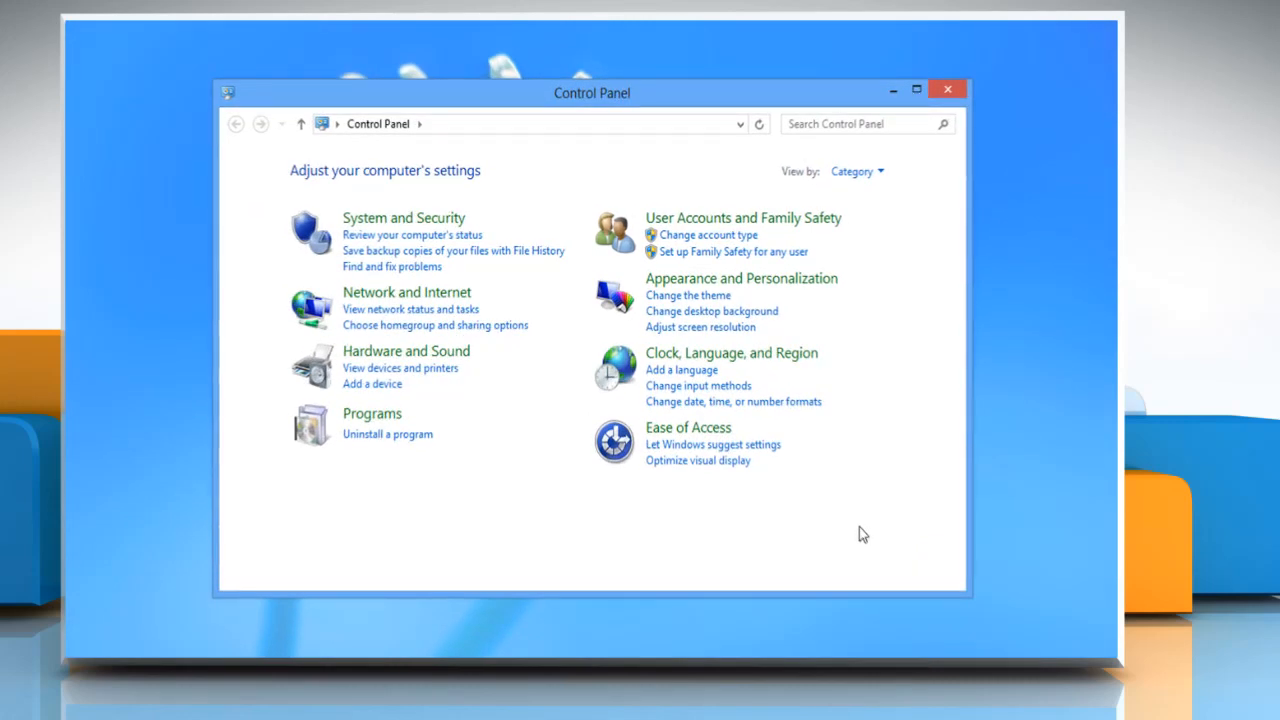
mouse_move(712, 218)
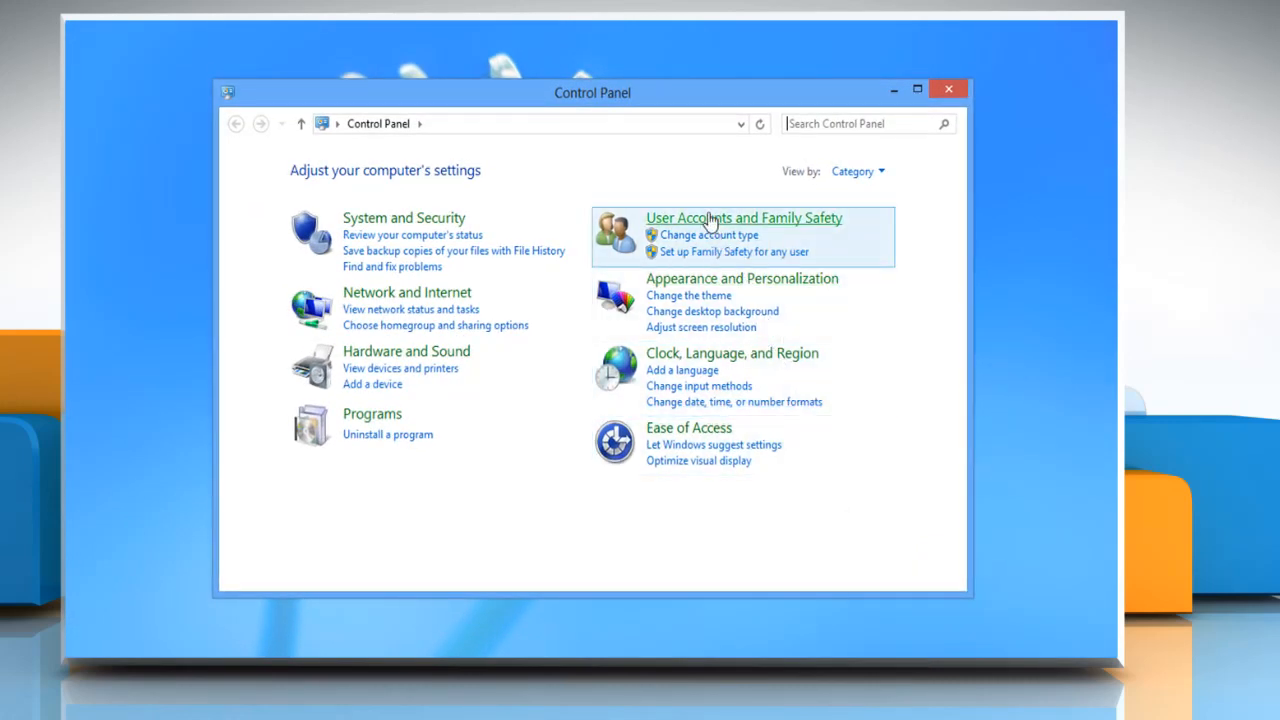
Reach Mail (Microsoft Outlook 15) setup via User Accounts and Family Safety
left_click(744, 216)
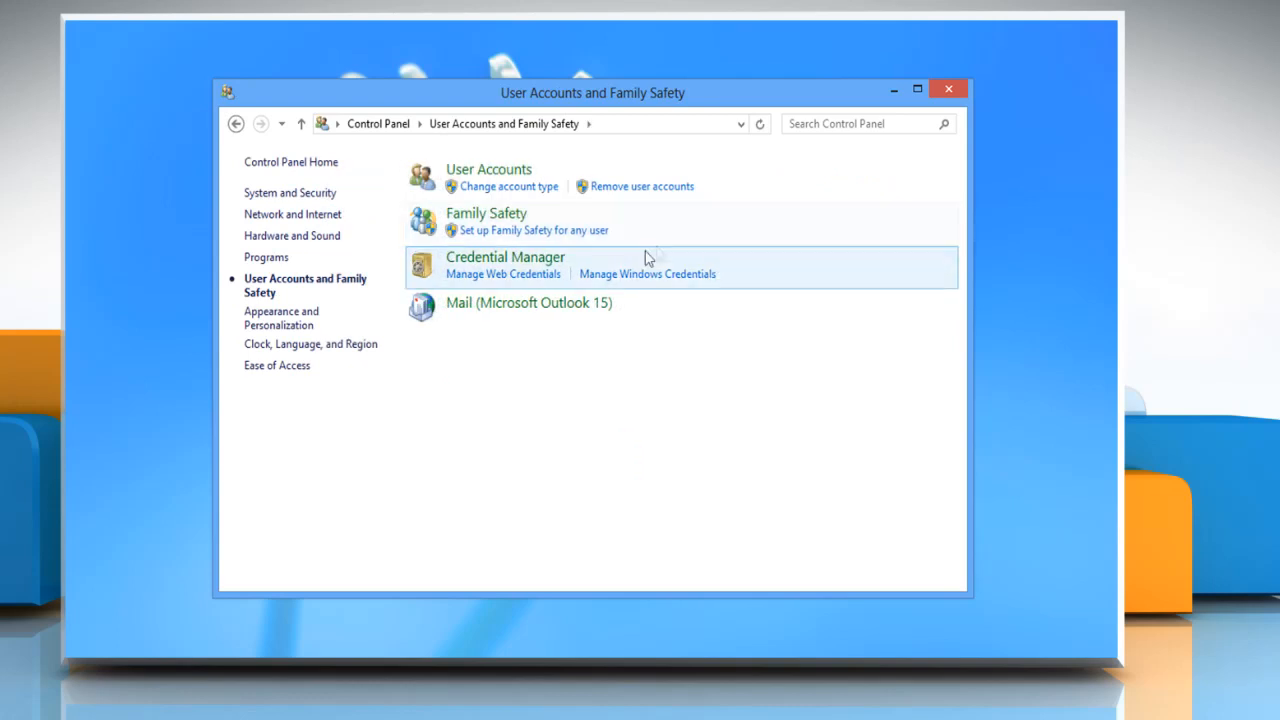
mouse_move(528, 302)
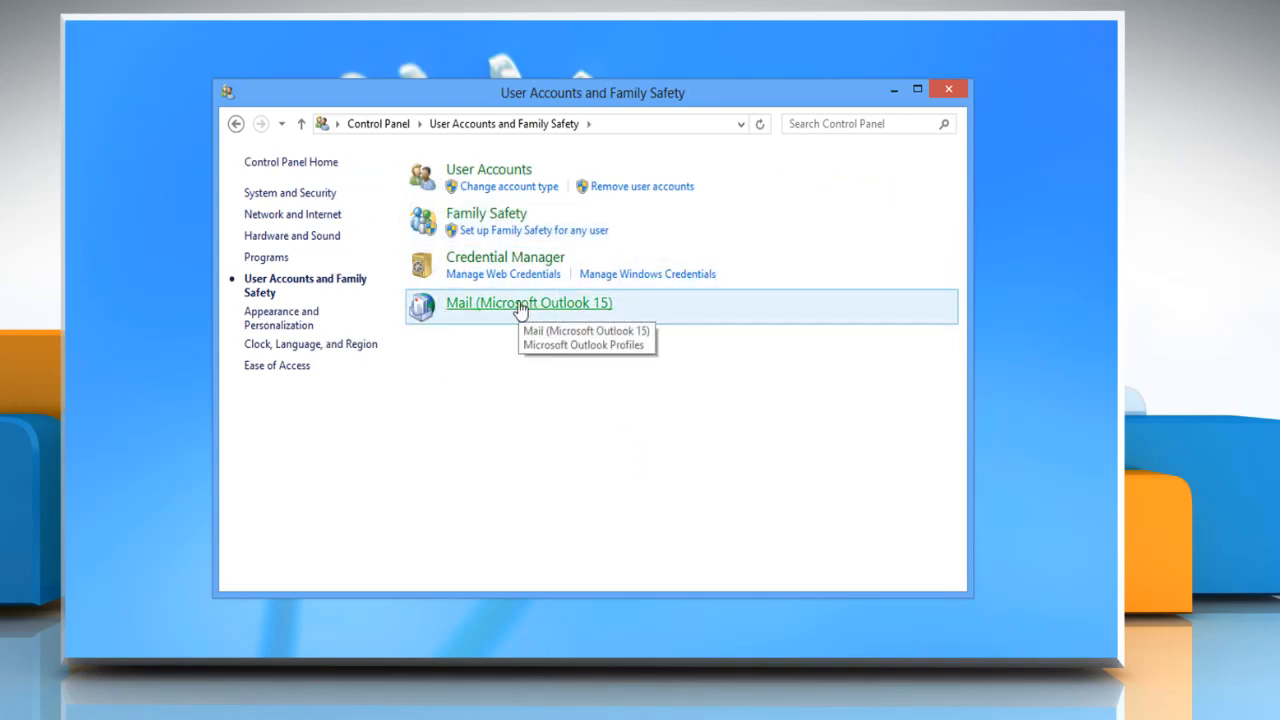
left_click(528, 302)
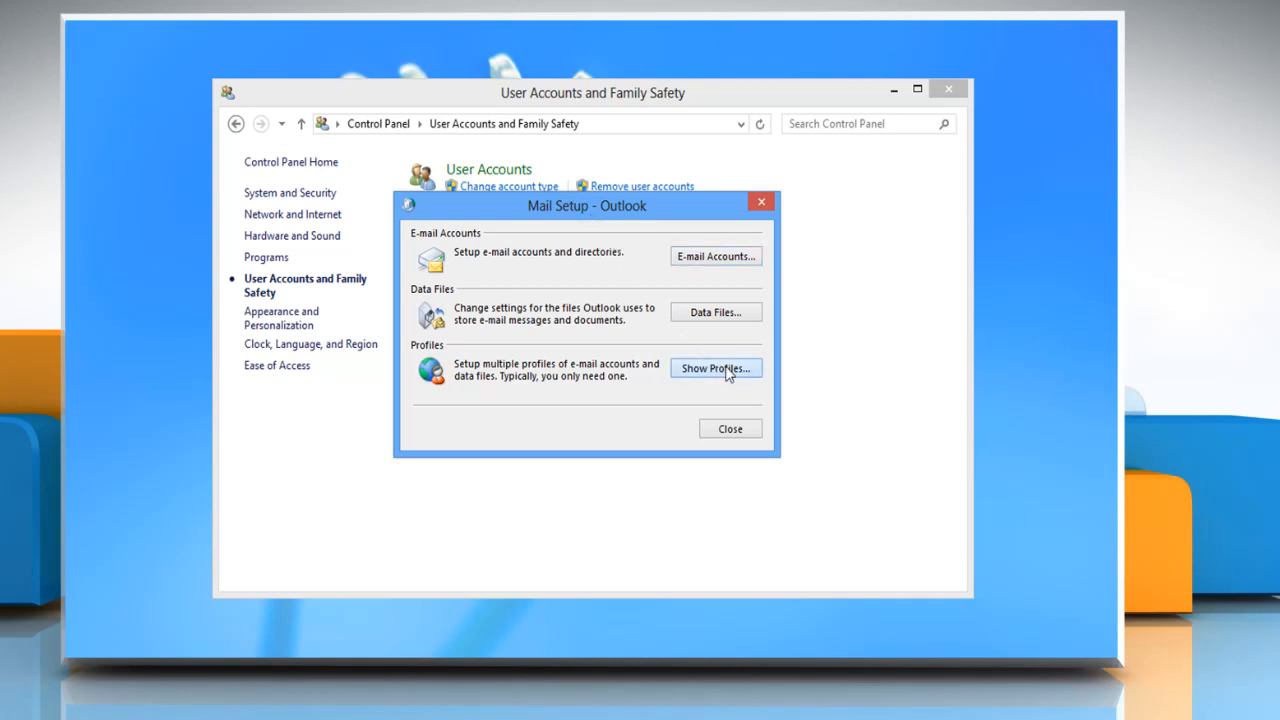
Reach the profile's Data Files settings and copy the .pst file path
left_click(716, 368)
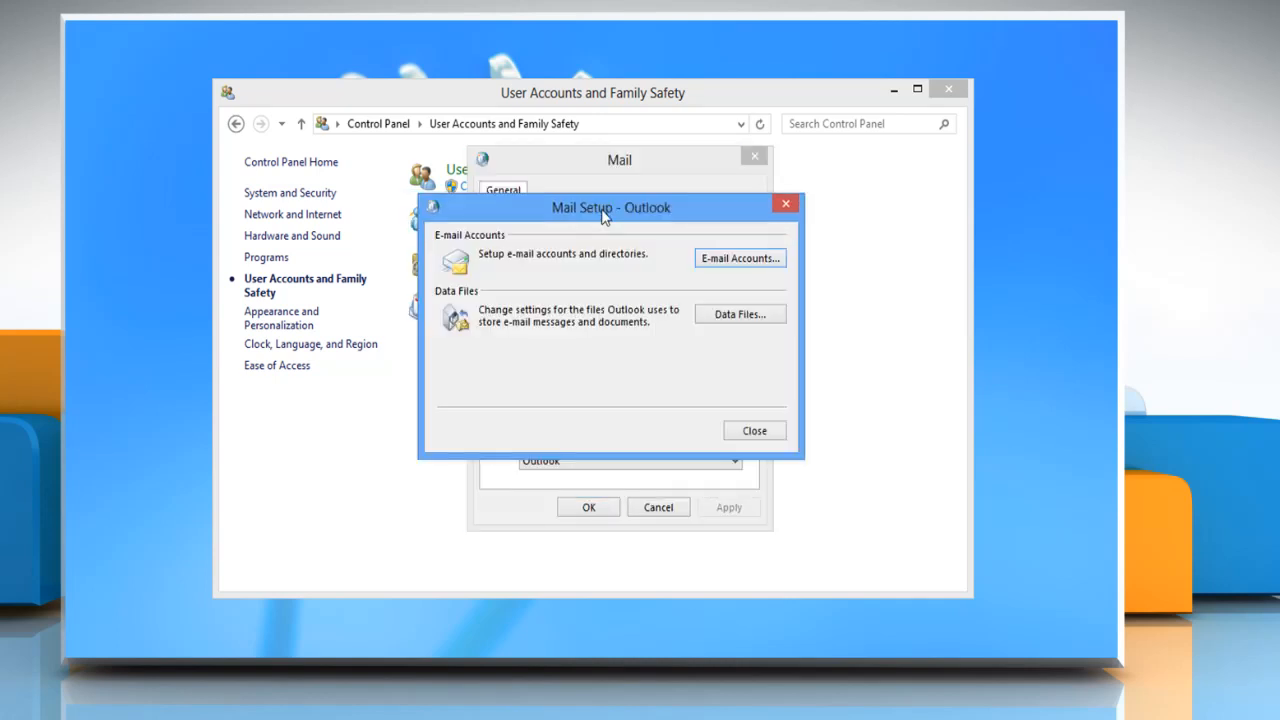
left_click(740, 314)
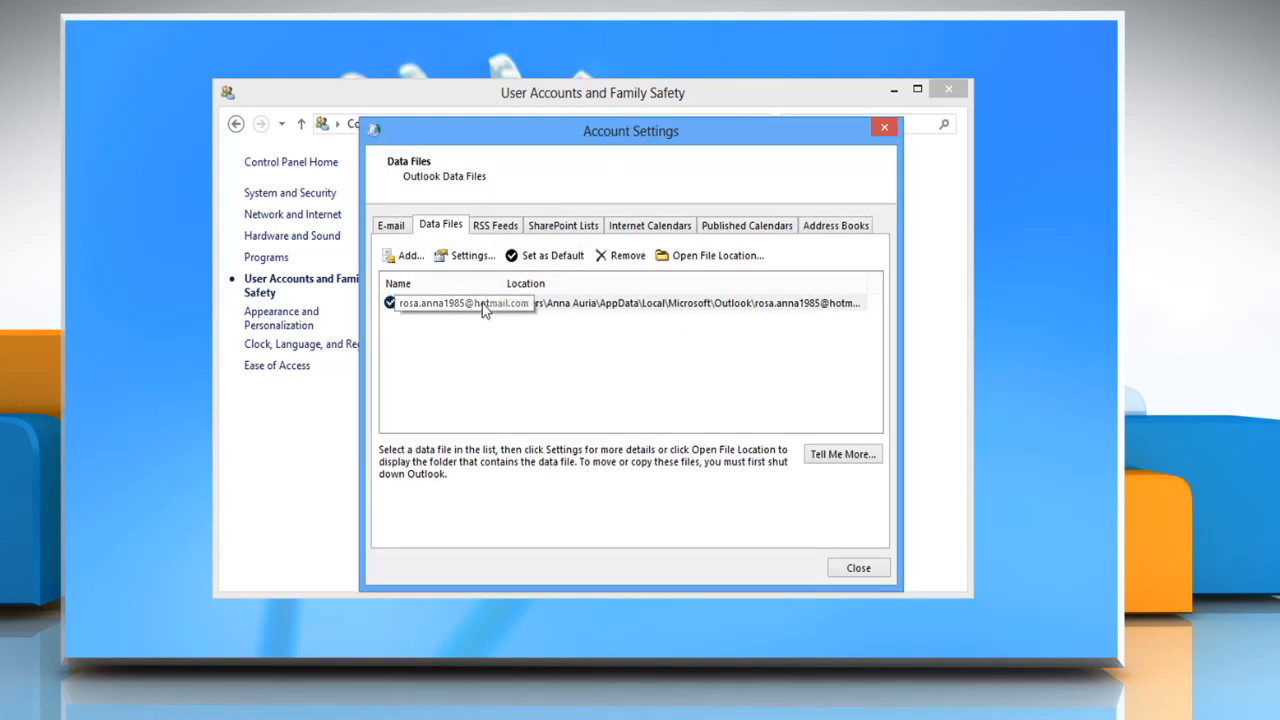
left_click(472, 256)
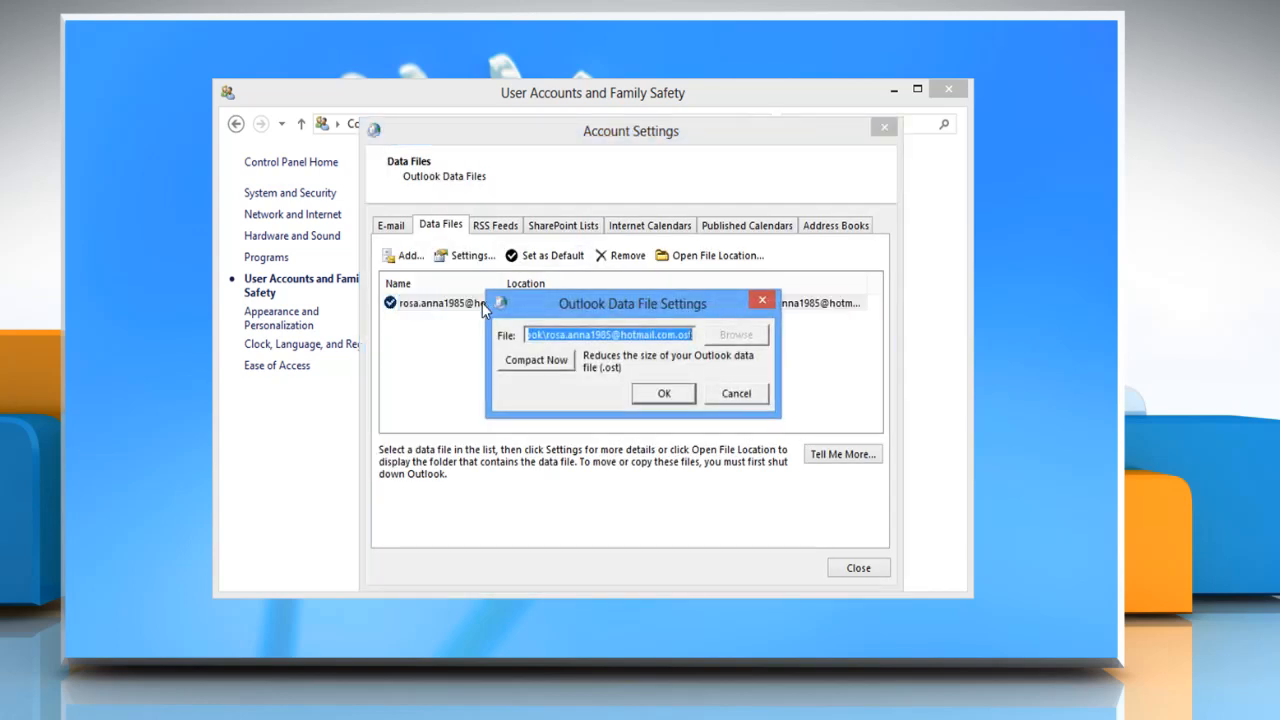
right_click(608, 334)
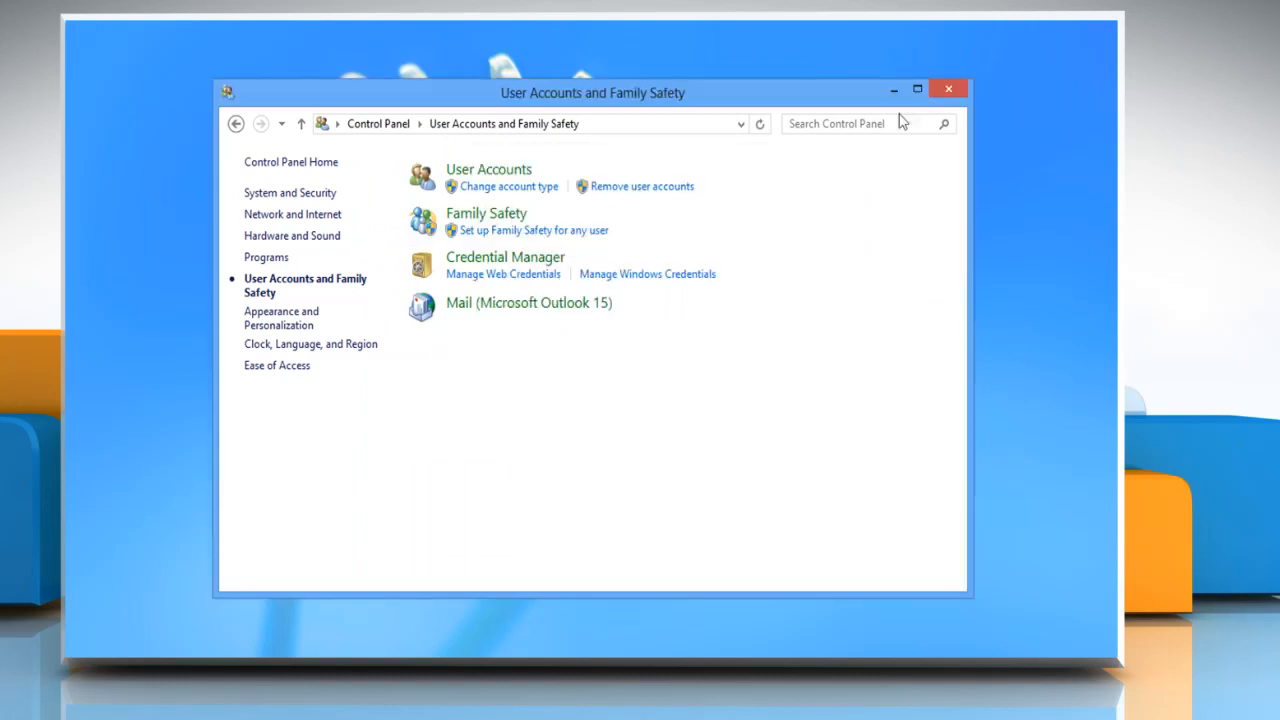
Navigate File Explorer to the Outlook data folder and paste the .pst copy onto the desktop
left_click(948, 88)
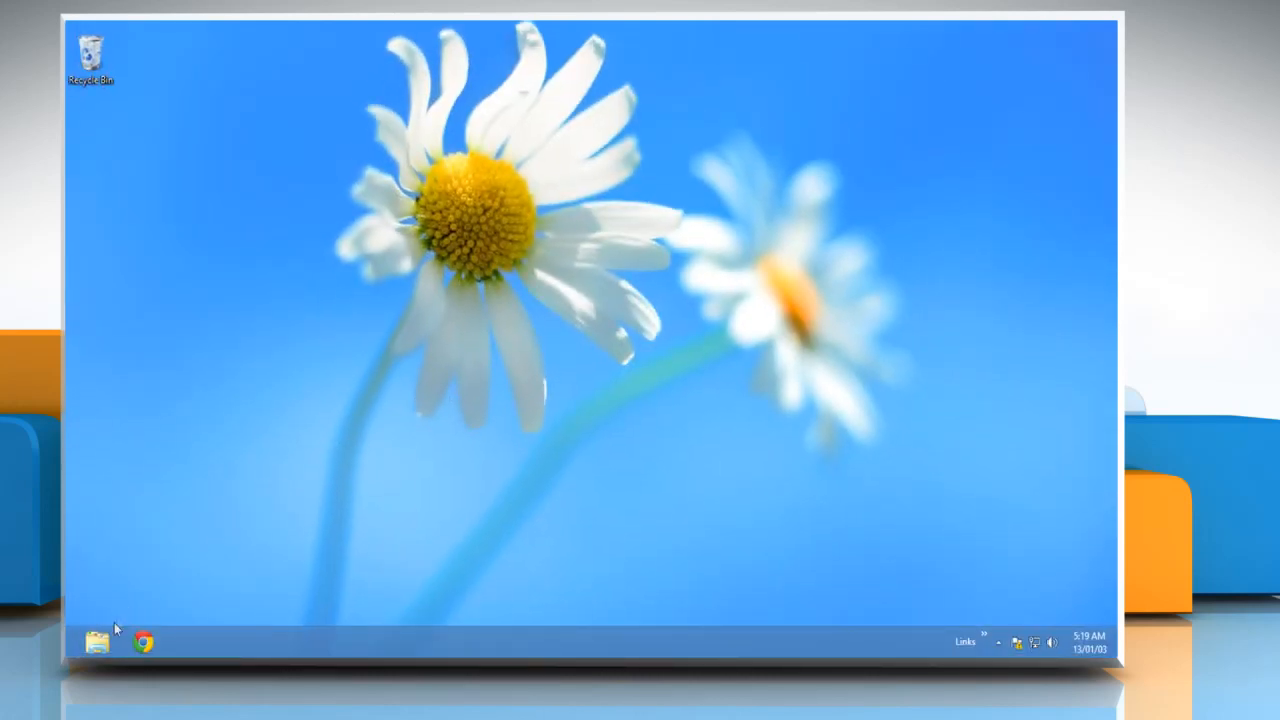
left_click(96, 640)
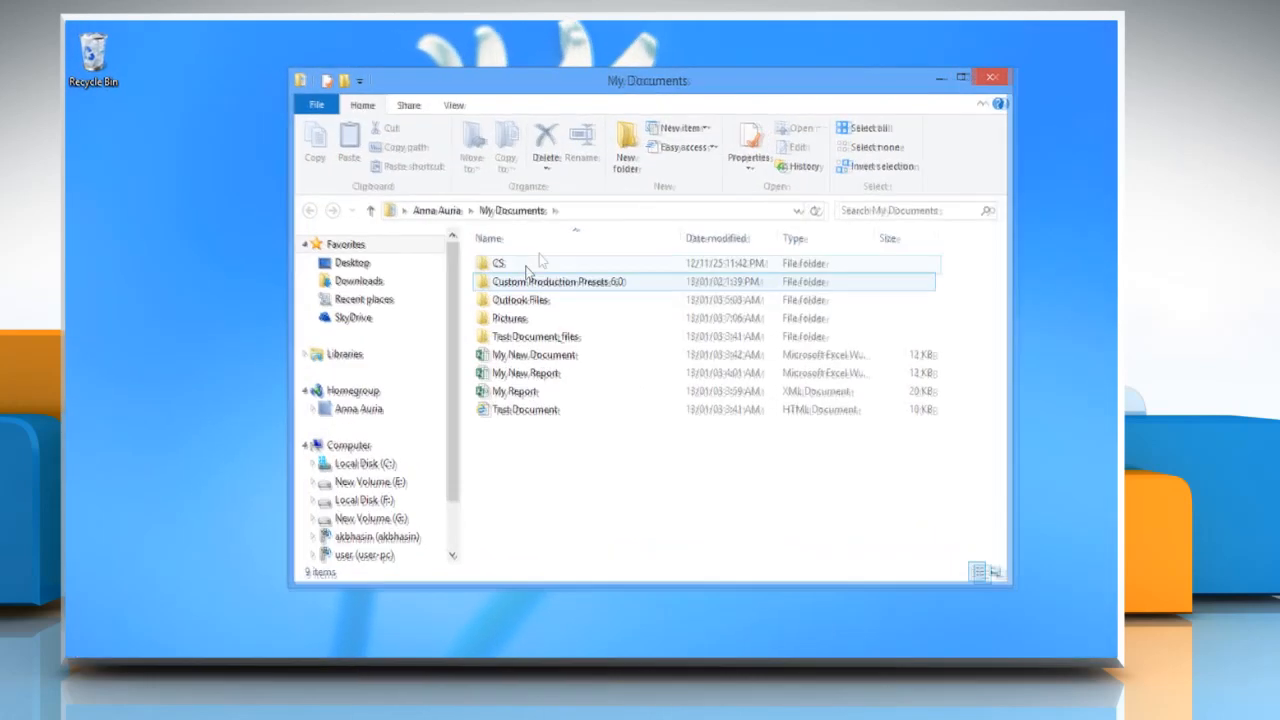
double_click(520, 300)
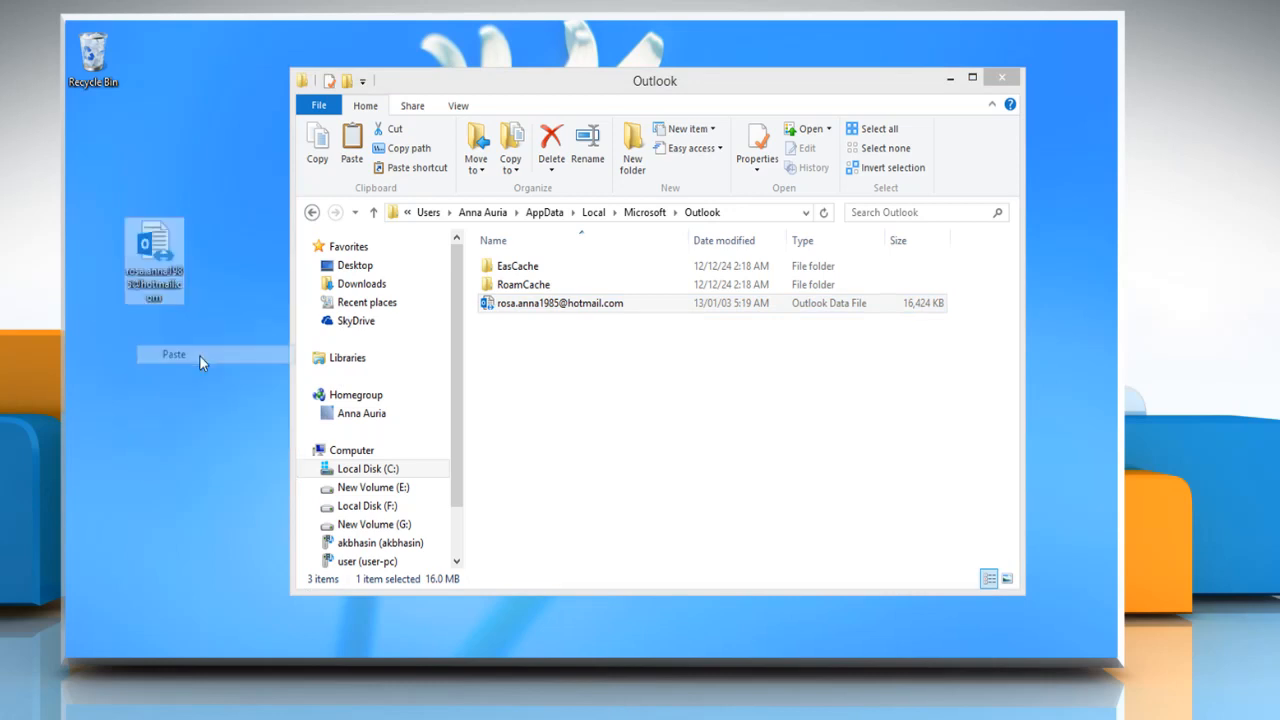
left_click(172, 354)
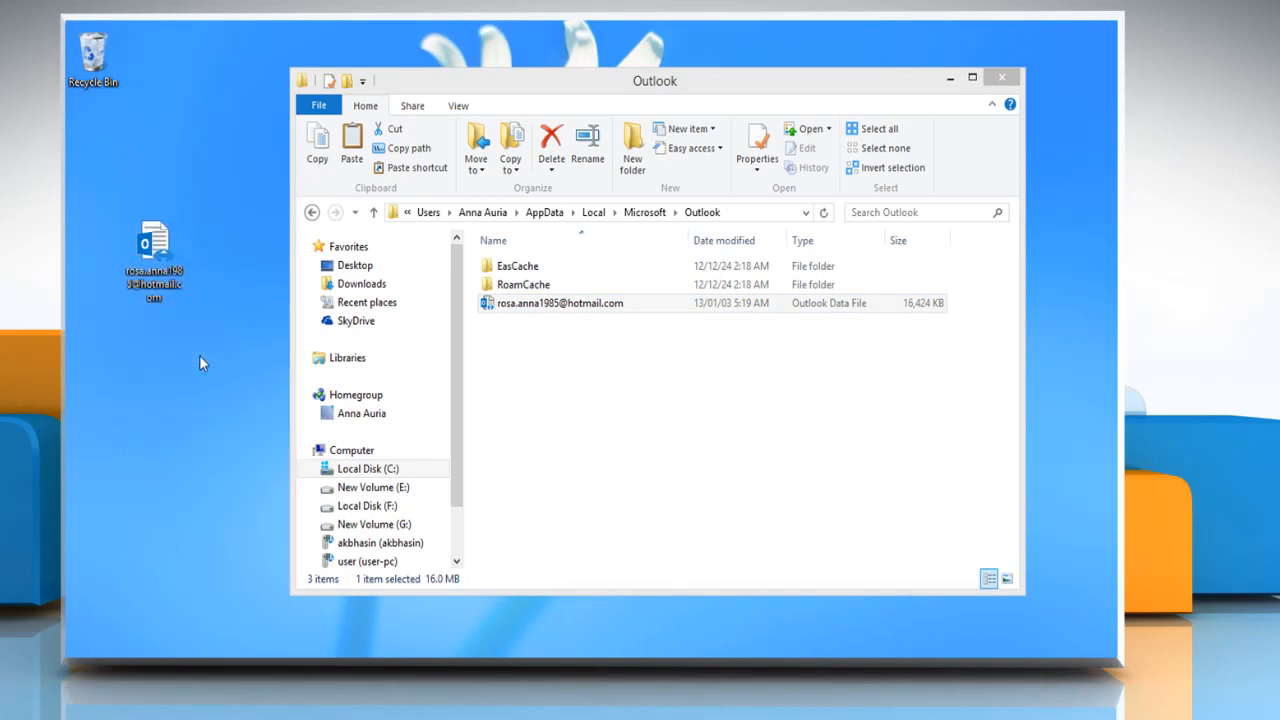